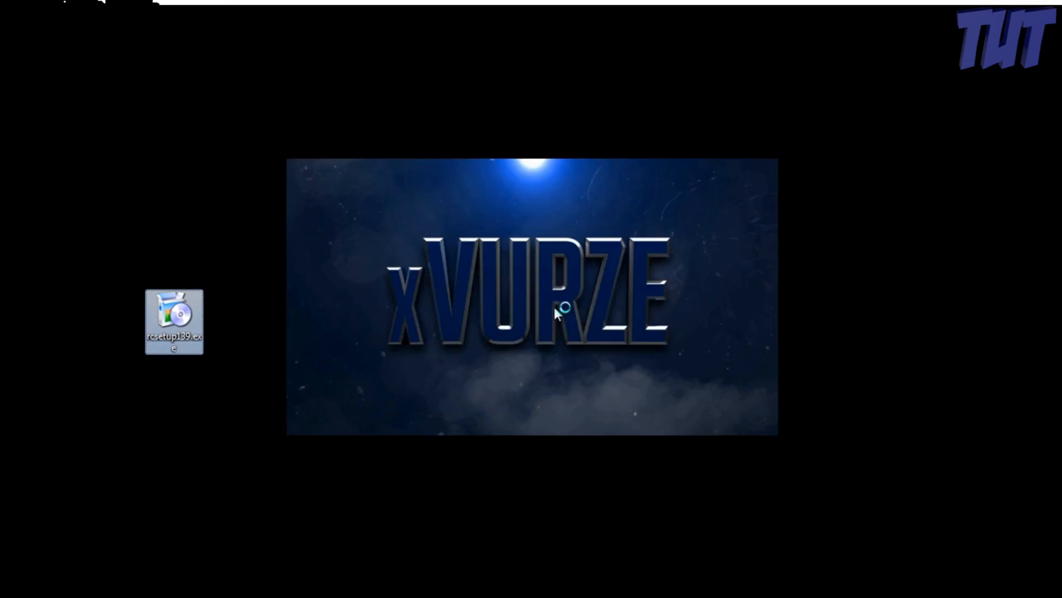
Install Recuva v1.39 from rcsetup139.exe in English with no extra options, then launch it.
double_click(176, 312)
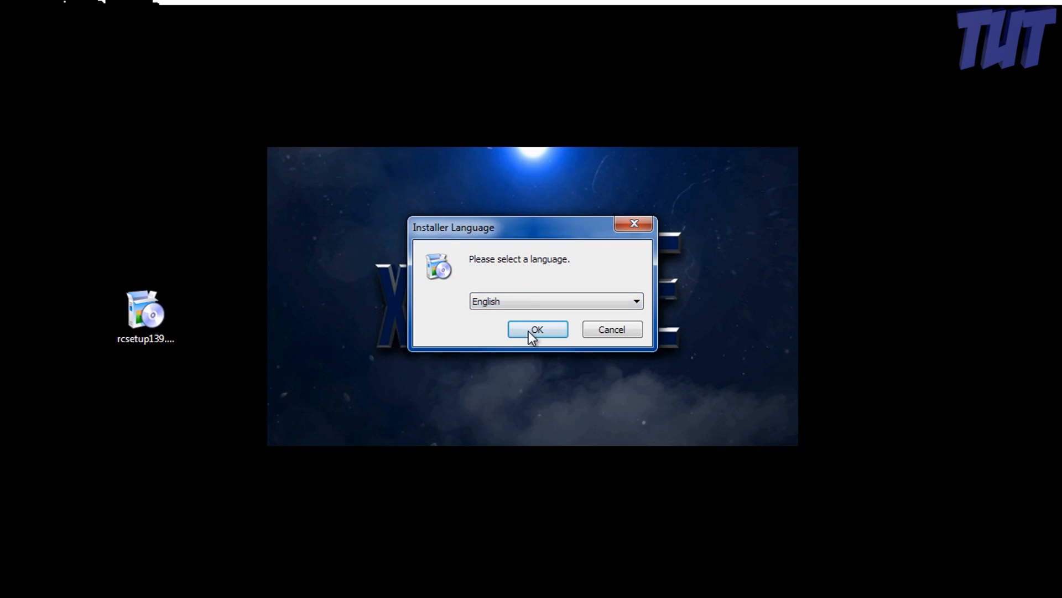
click(537, 329)
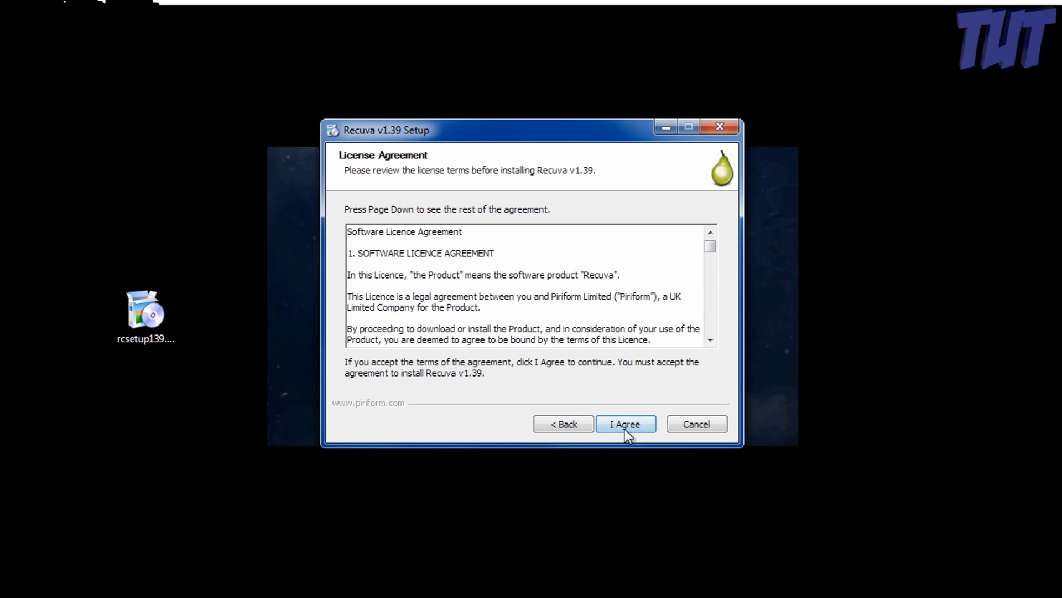
click(626, 424)
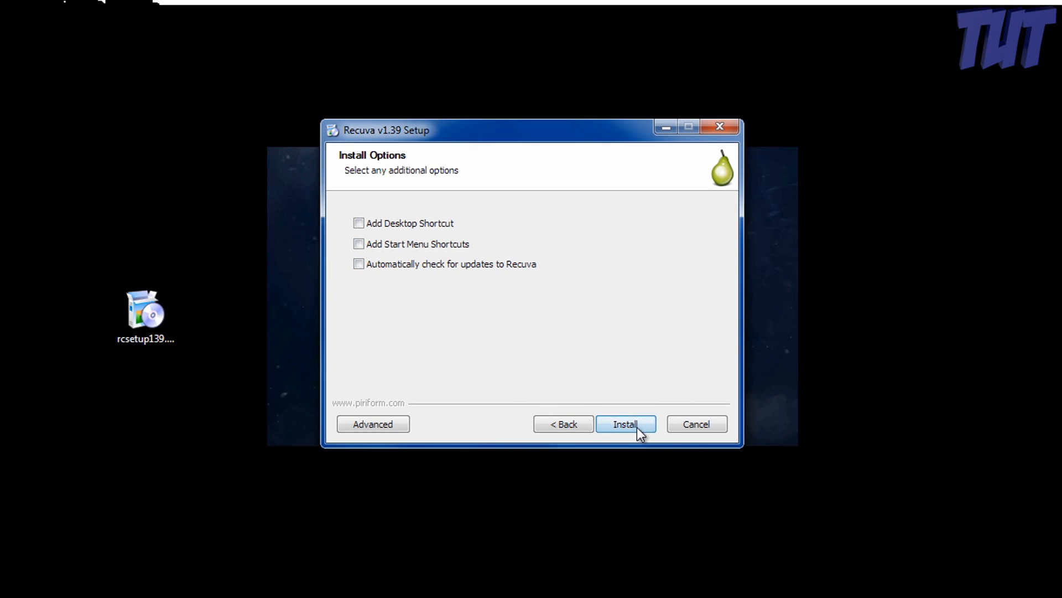
click(625, 423)
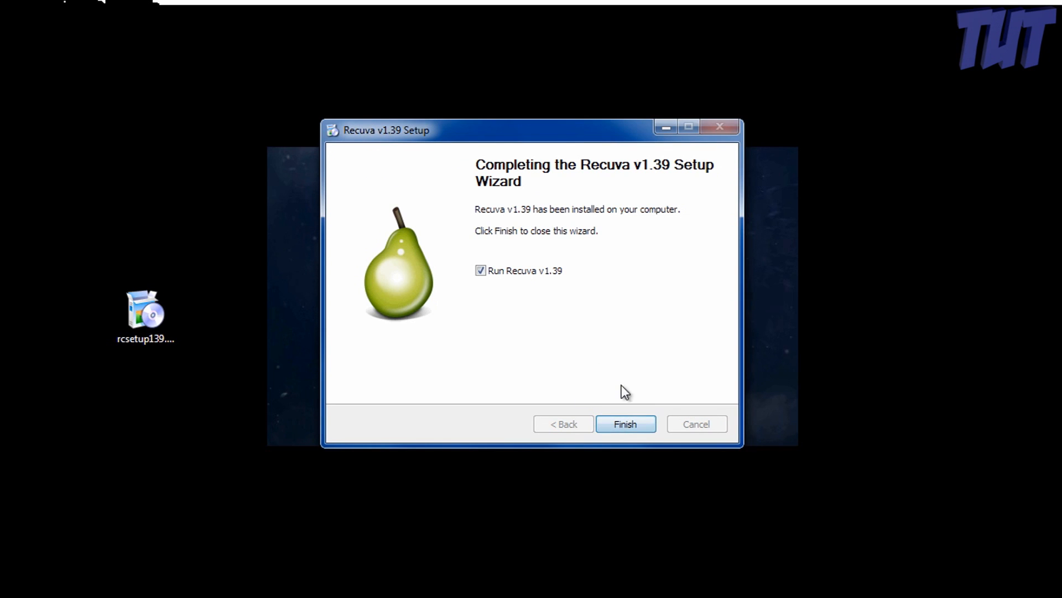
click(626, 424)
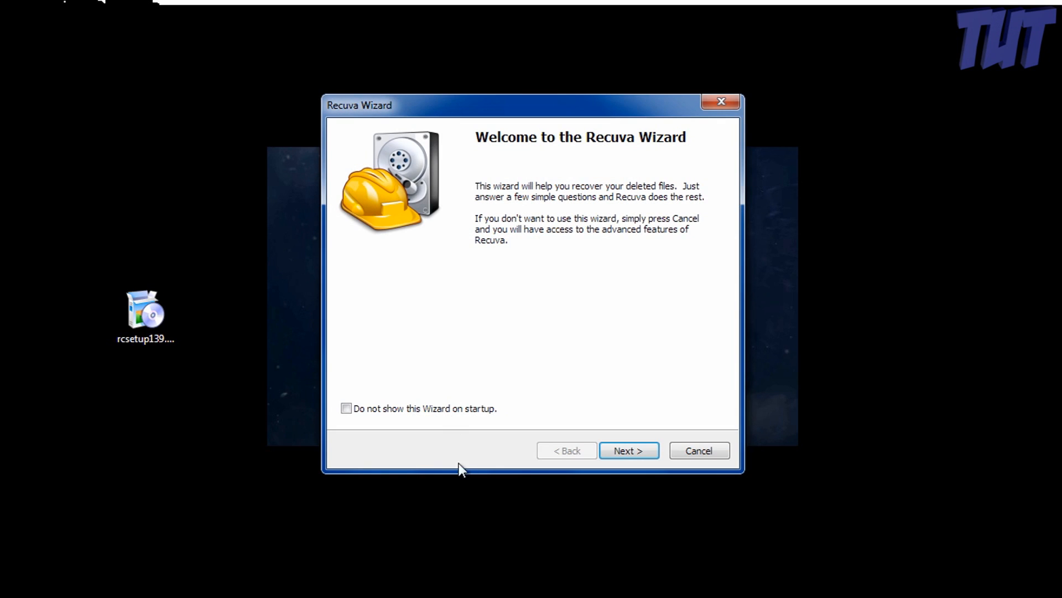
Configure the wizard for Music files in the Recycle Bin and start the deep scan.
click(629, 450)
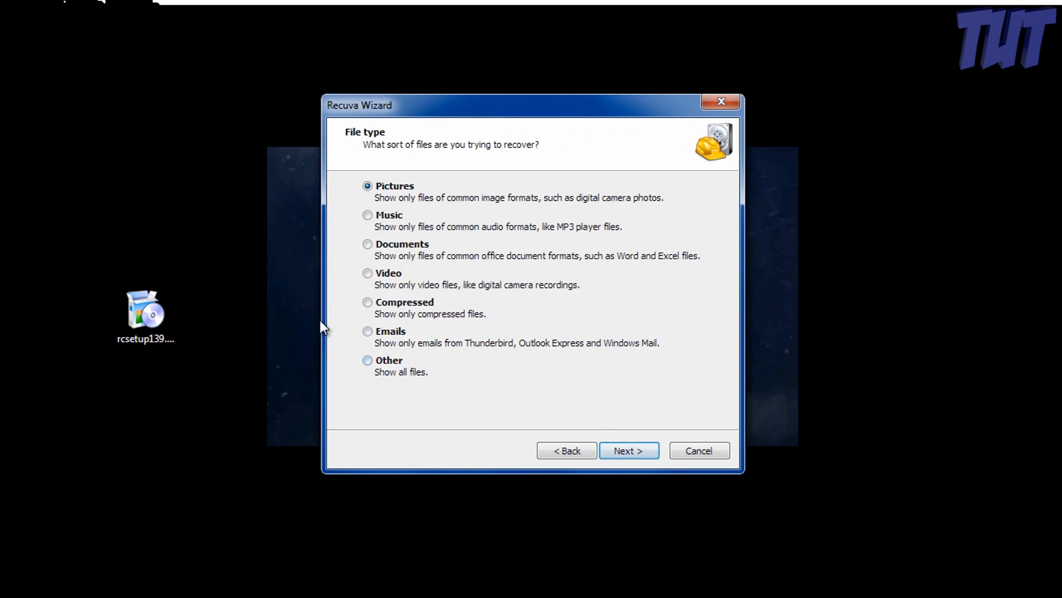
click(367, 215)
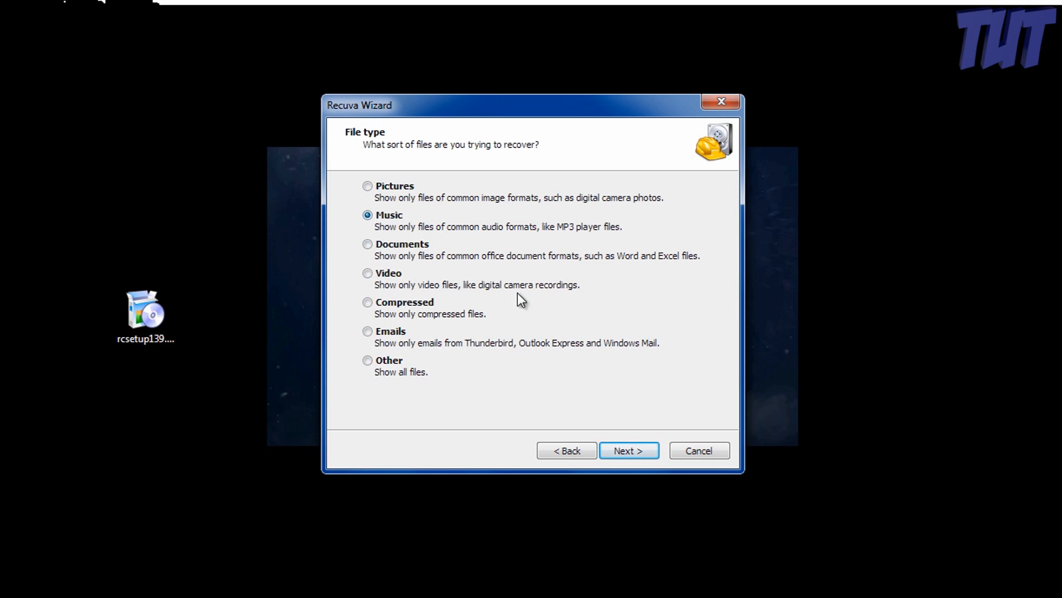
click(630, 451)
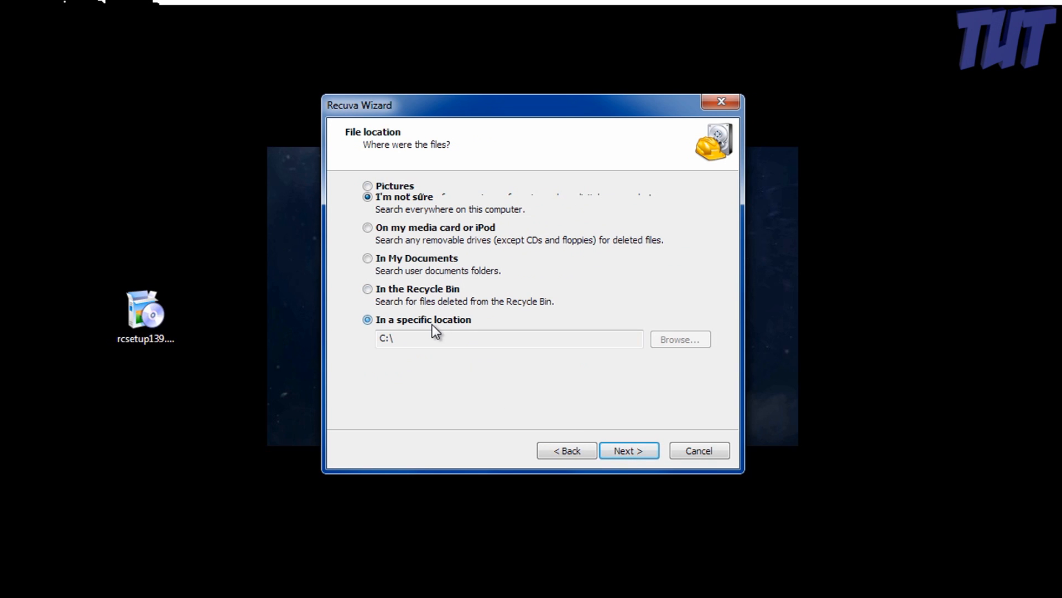
click(367, 289)
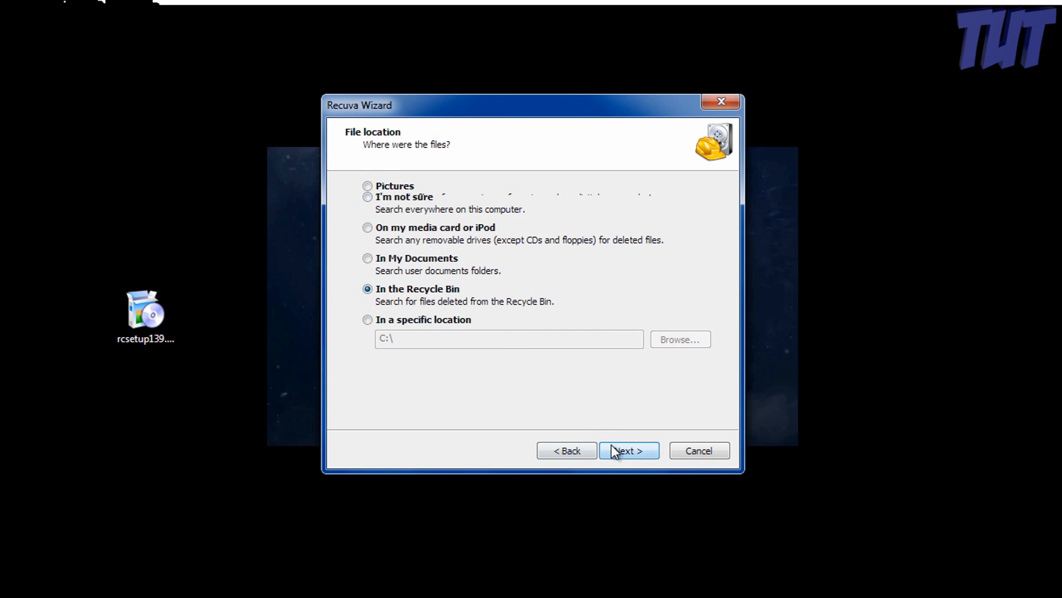
click(629, 450)
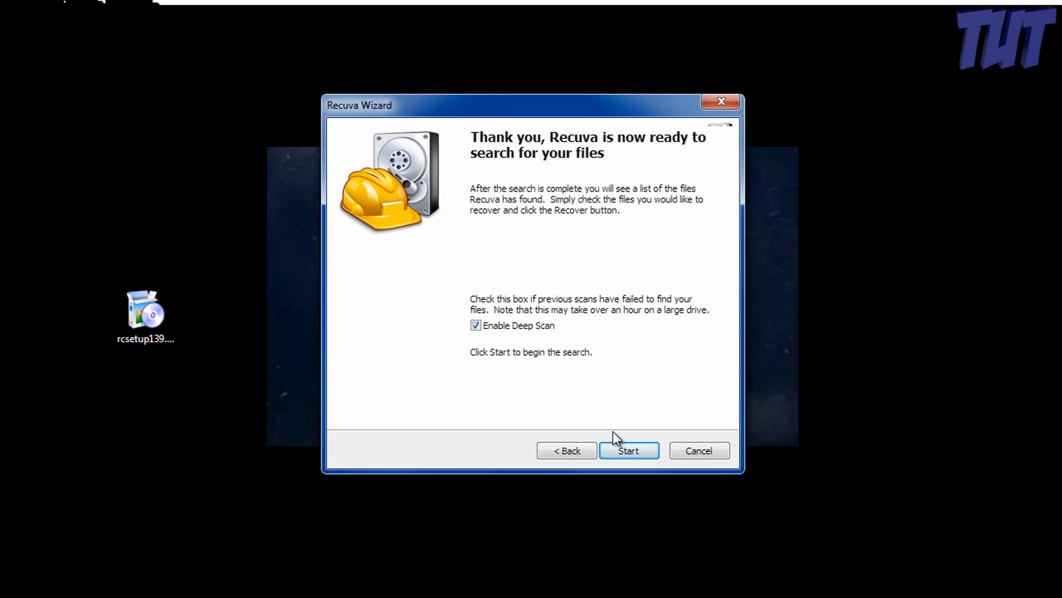
click(628, 451)
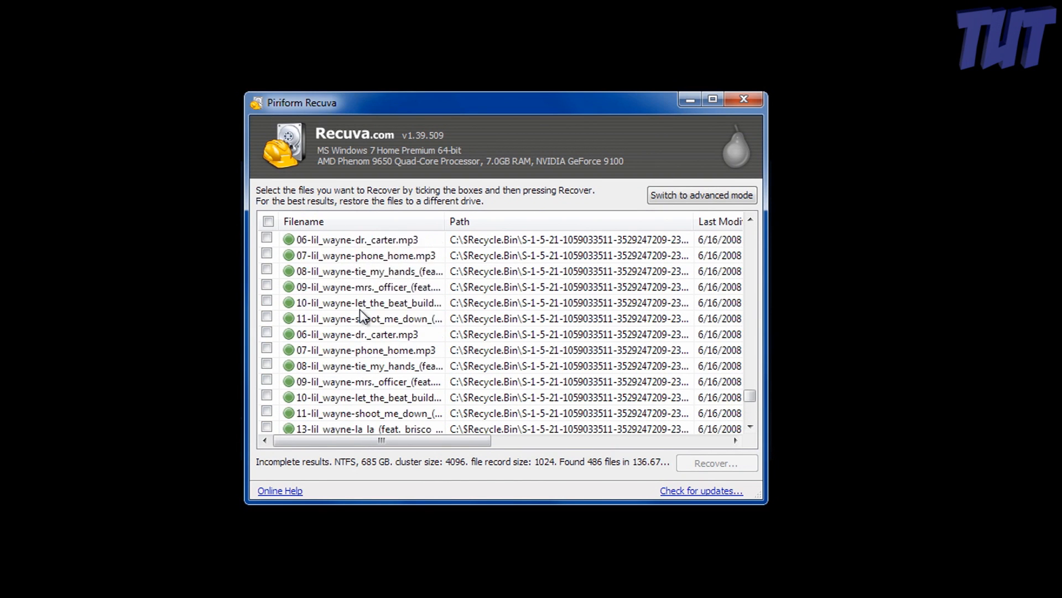
Select a found file among the 486 results and switch to advanced mode.
scroll(down, 3)
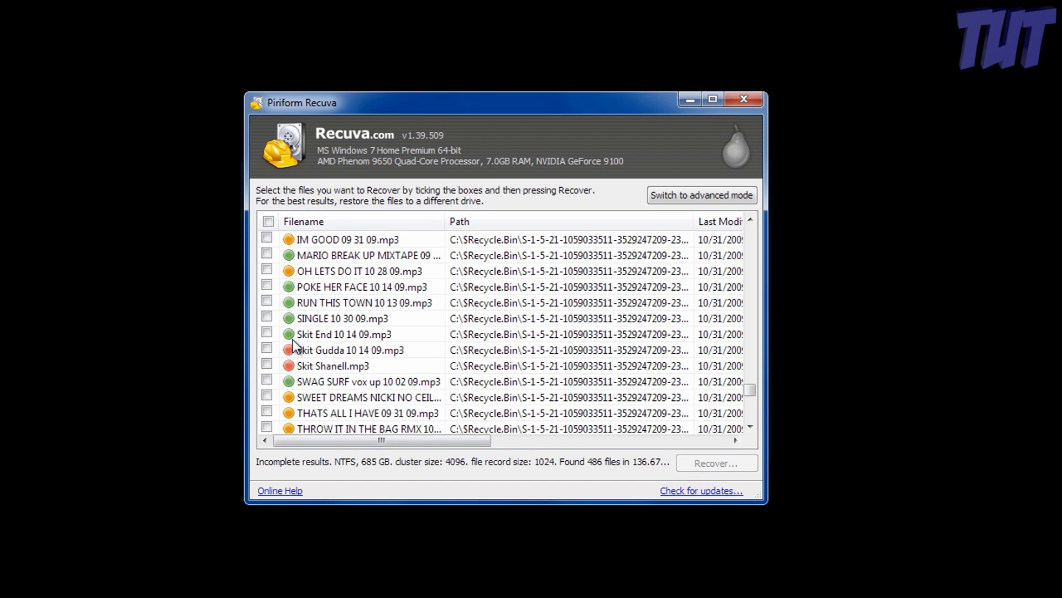
click(349, 350)
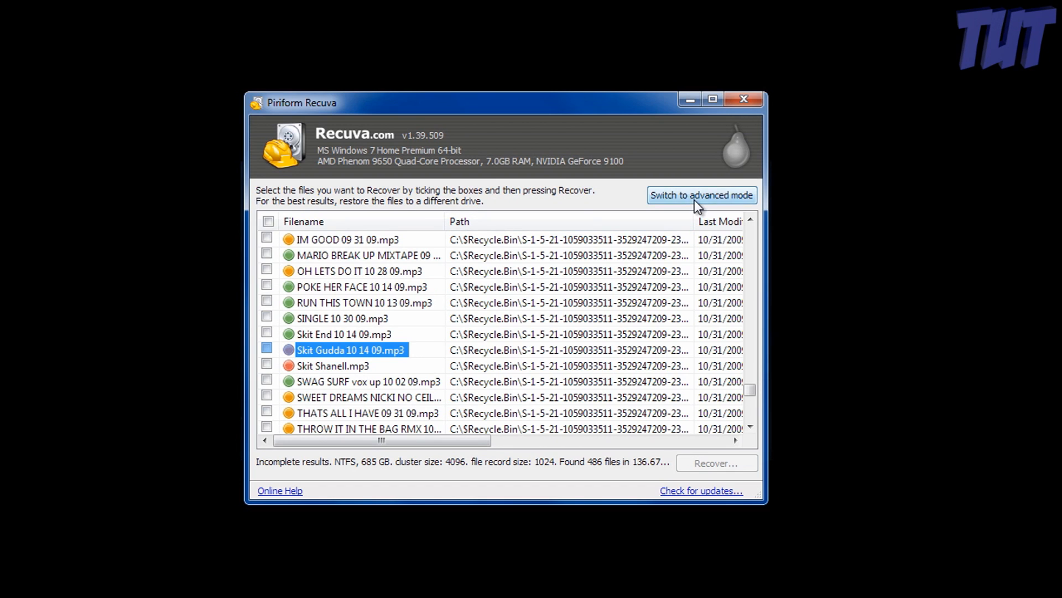
click(702, 195)
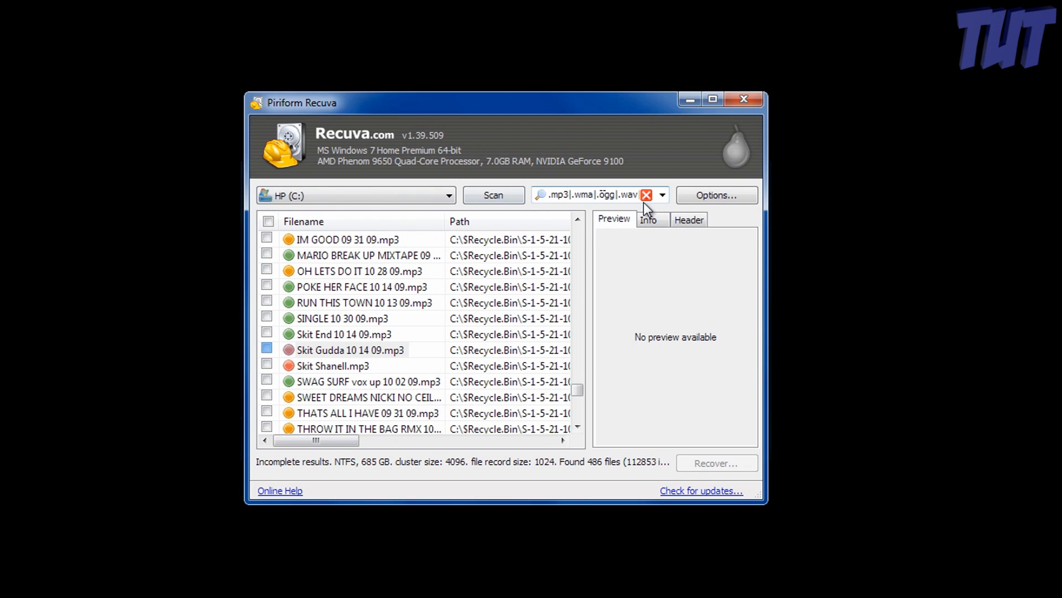
View header data, tick 01-lil_wayne-3_peat.mp3, and begin recovery.
click(689, 219)
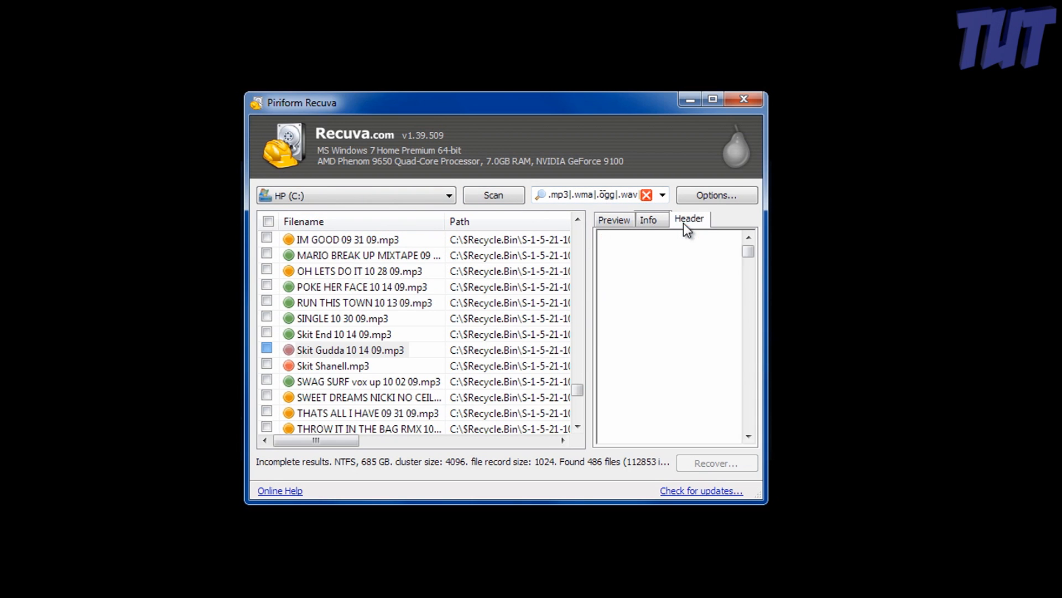
click(366, 255)
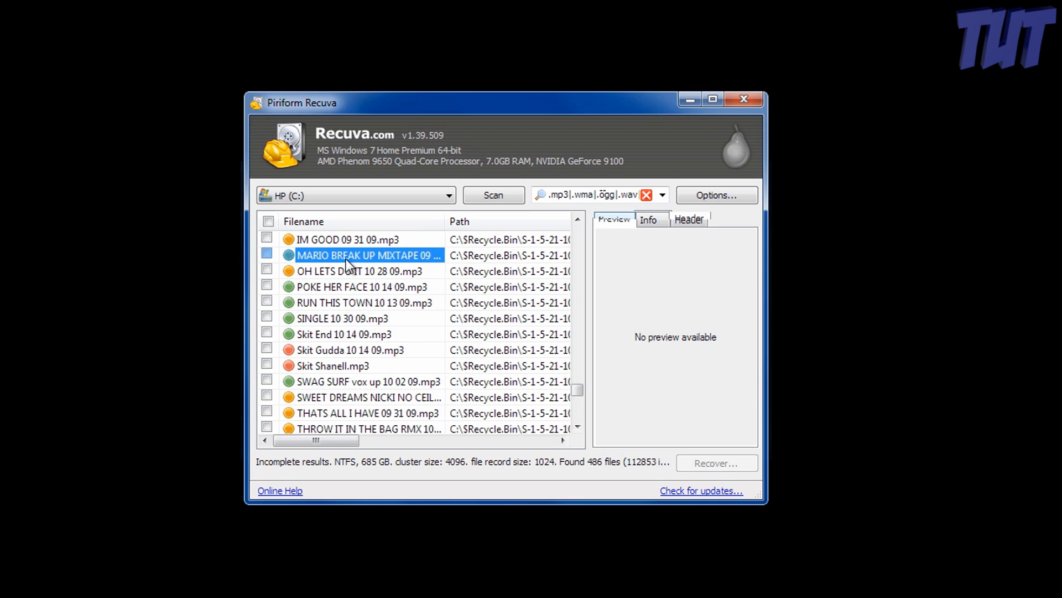
scroll(down, 3)
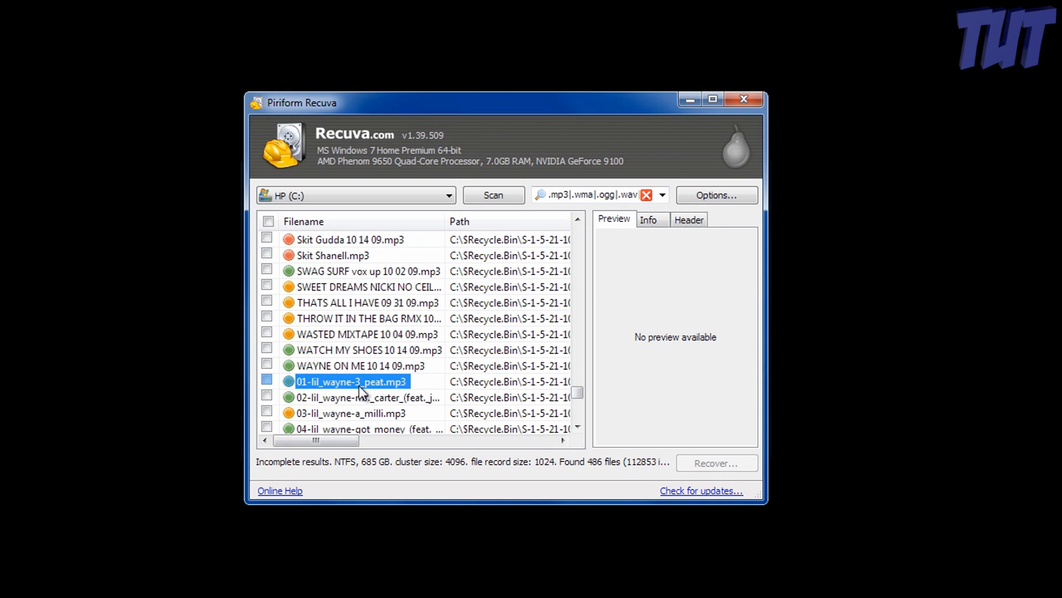
click(268, 381)
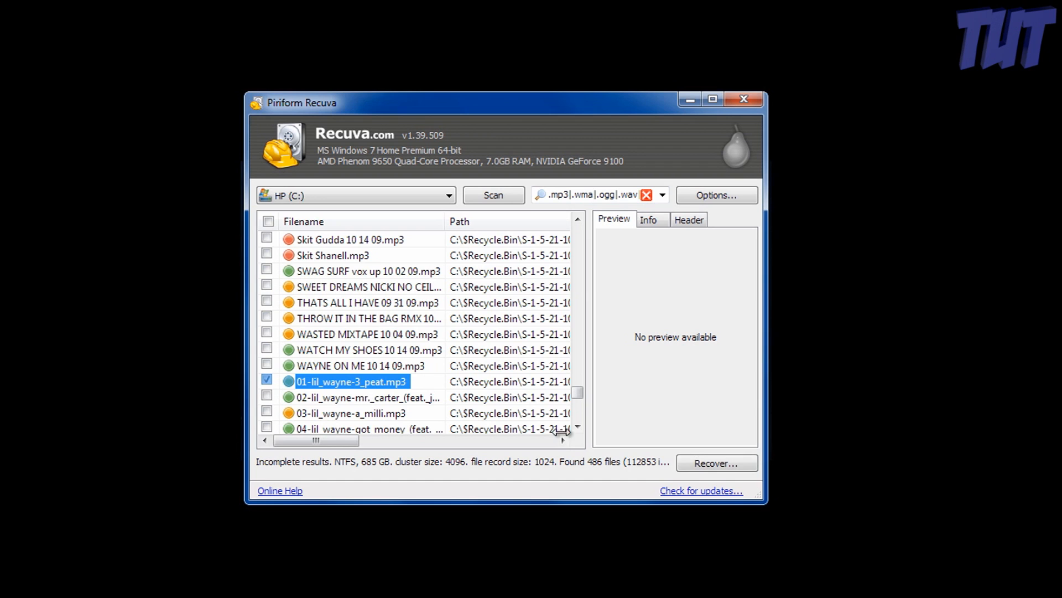
click(717, 462)
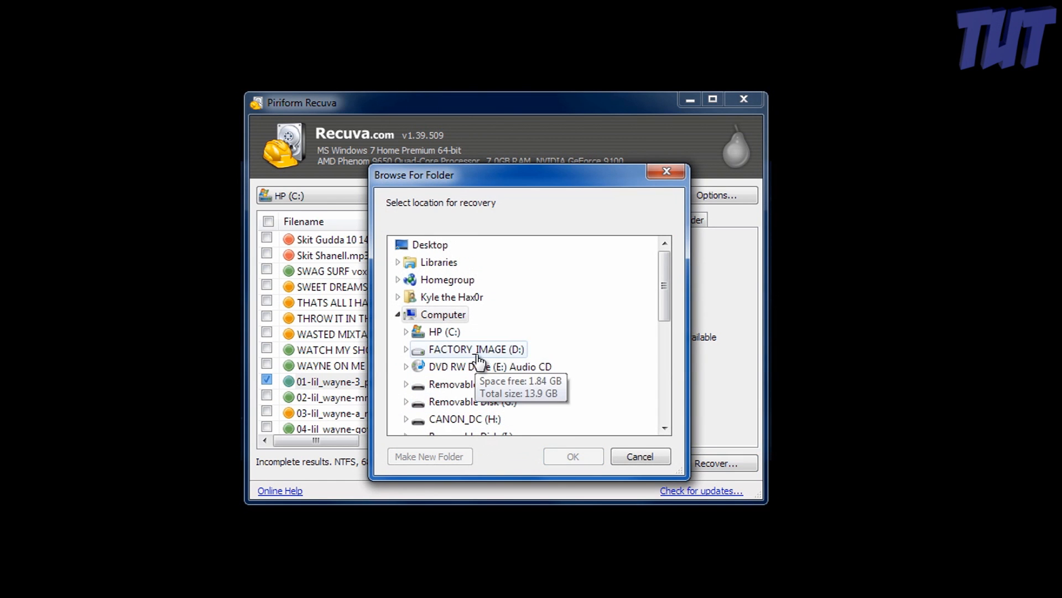
Recover 01-lil_wayne-3_peat.mp3 to the desktop, accept the same-drive warning, and close the completion notice.
click(573, 456)
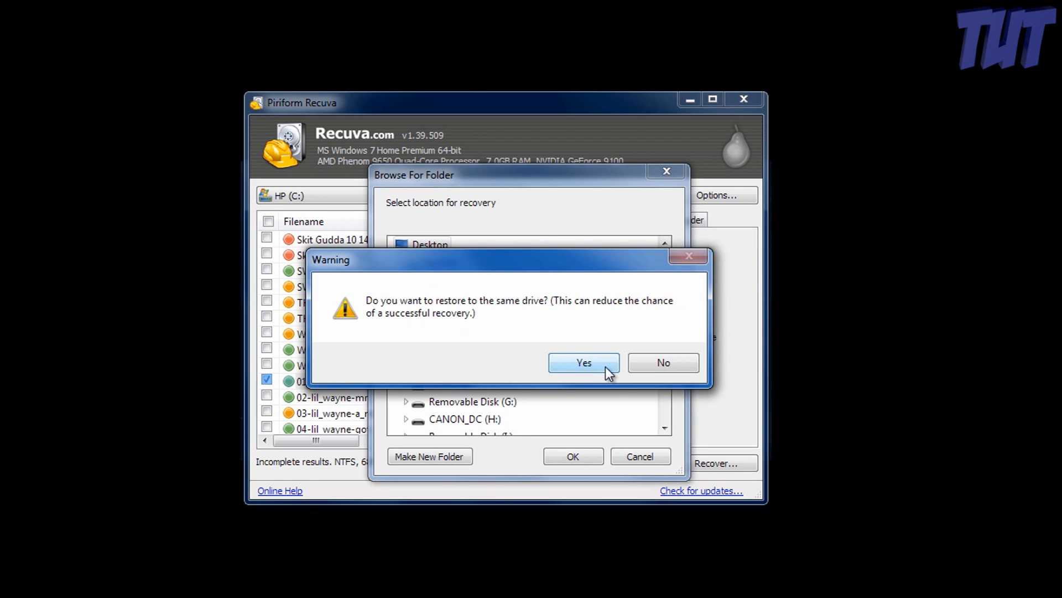
click(584, 363)
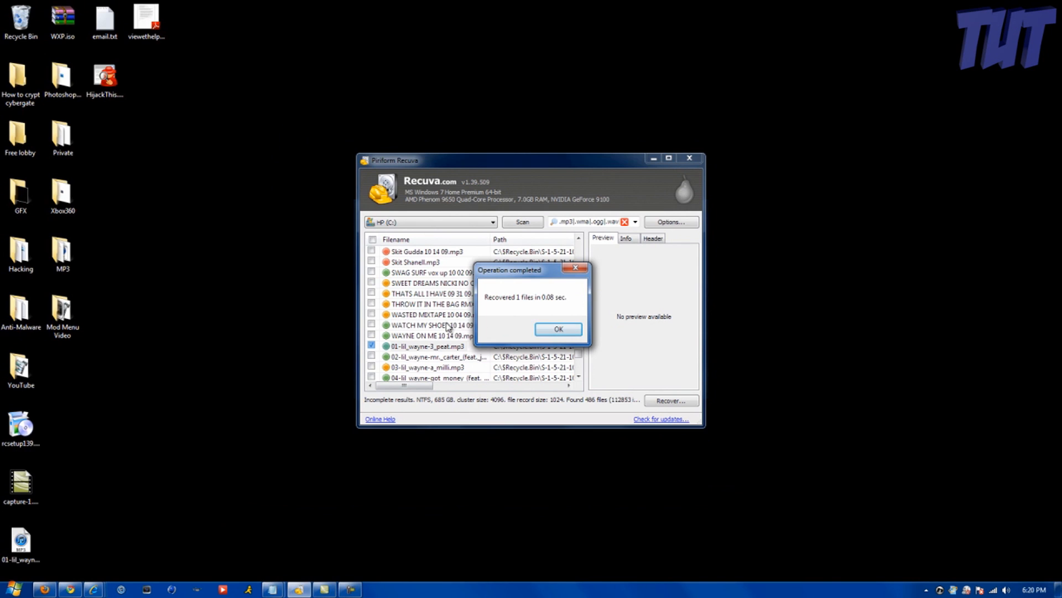
mouse_move(368, 321)
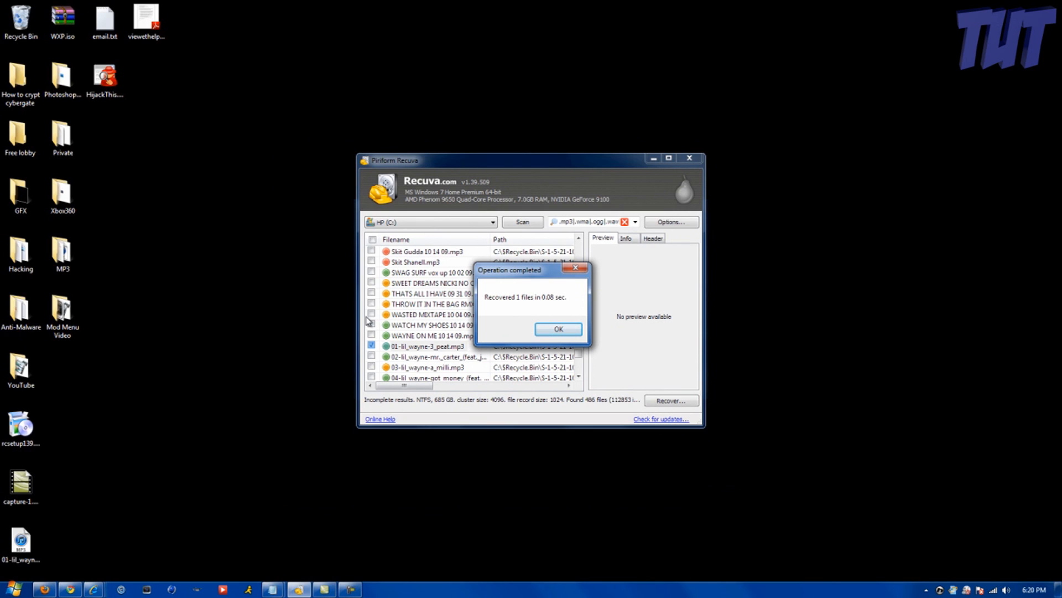
mouse_move(565, 339)
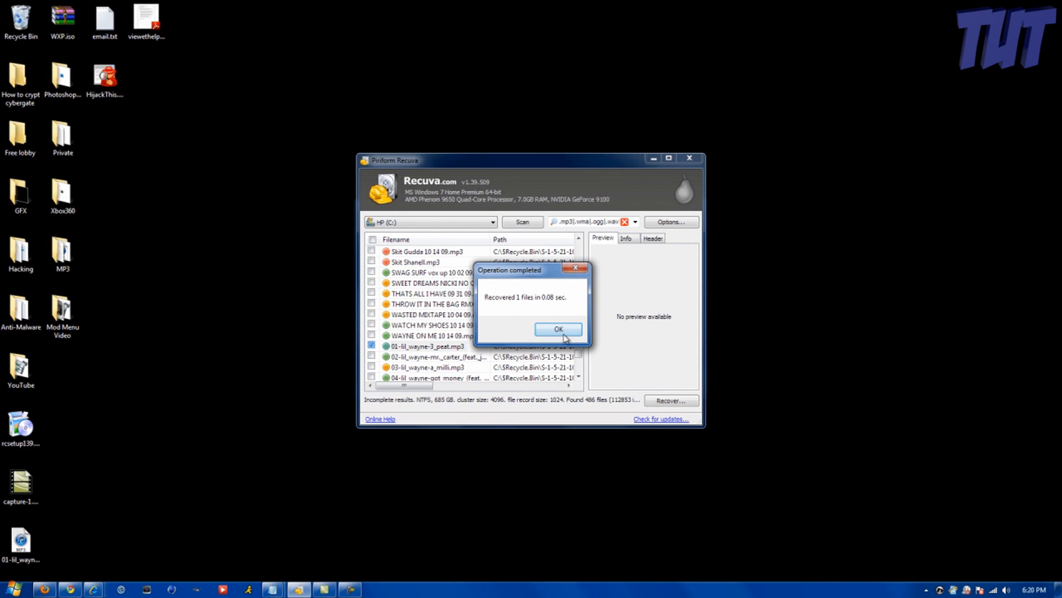
click(559, 329)
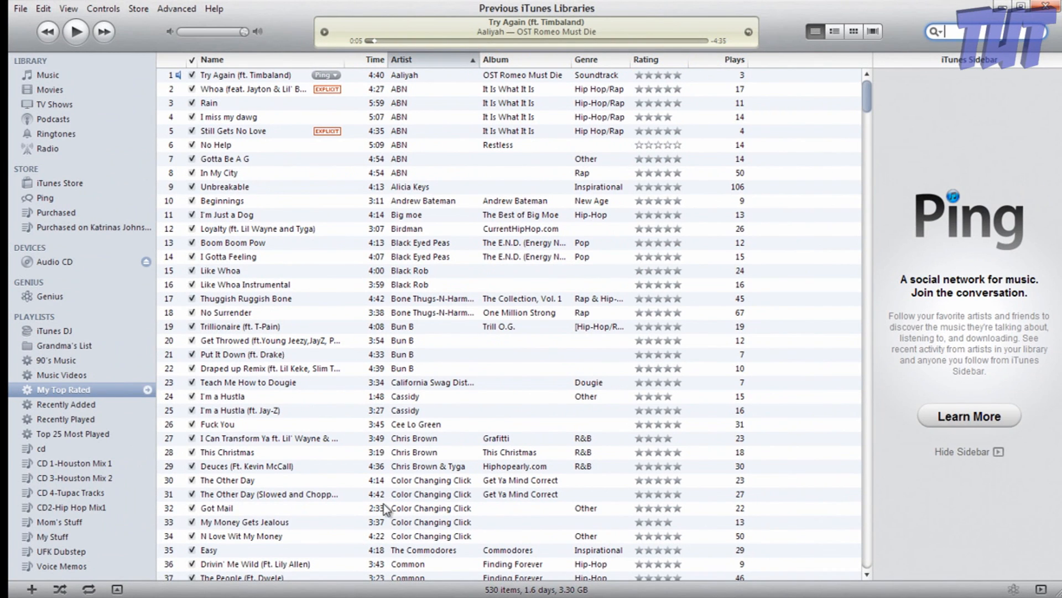
Search the iTunes library for '3', play Lil Wayne's 3 Peat, and select Swag Surfin.
text(3)
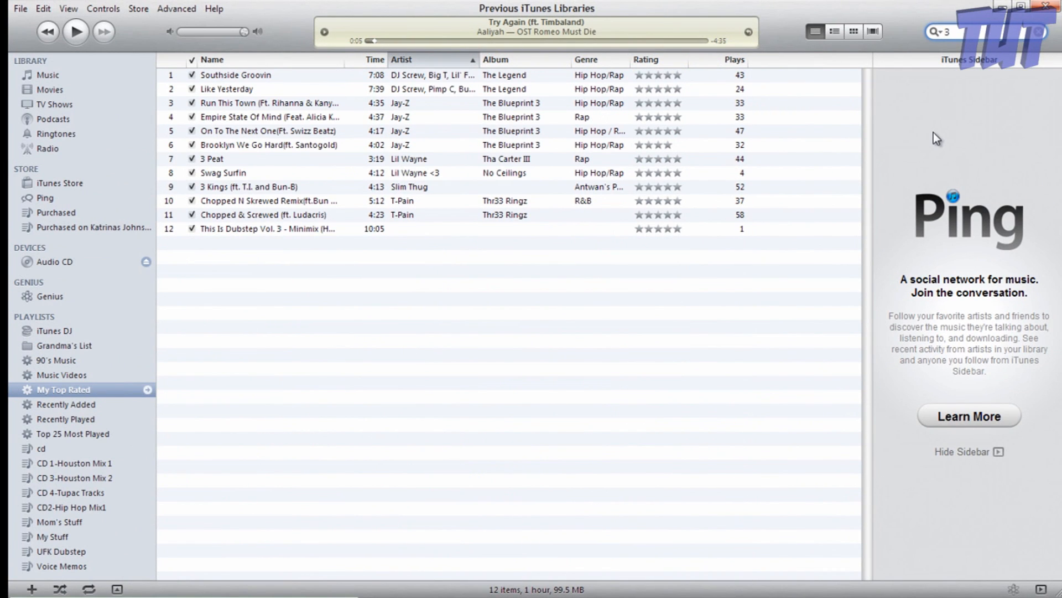
double_click(212, 158)
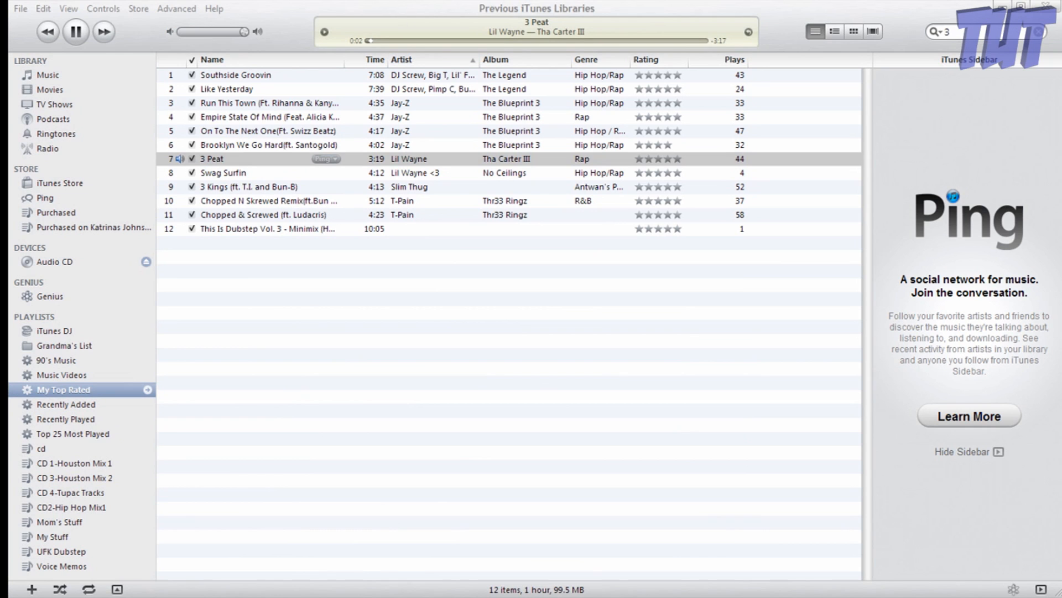
click(238, 158)
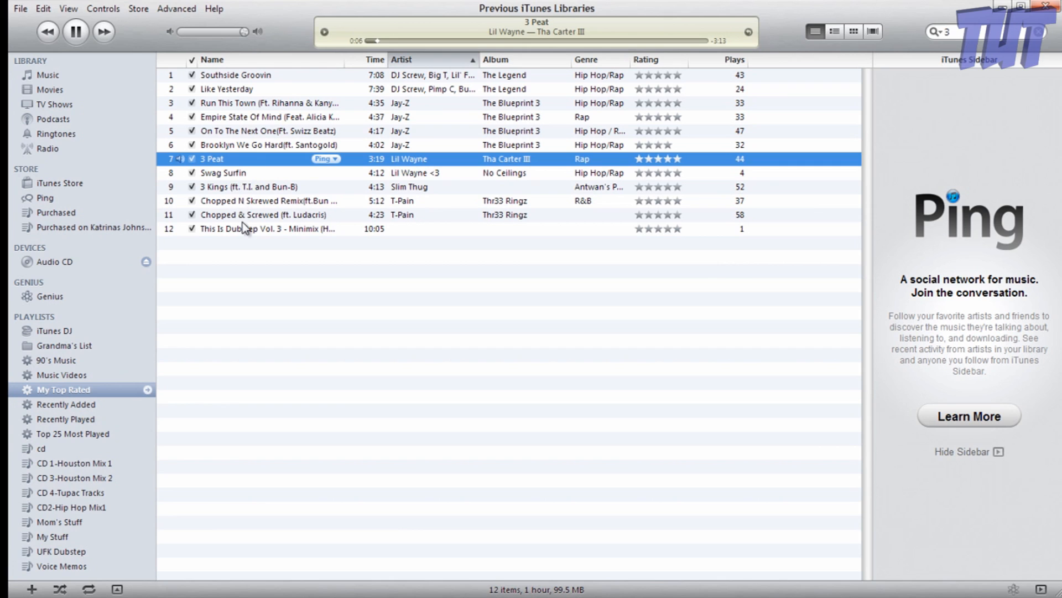
click(222, 173)
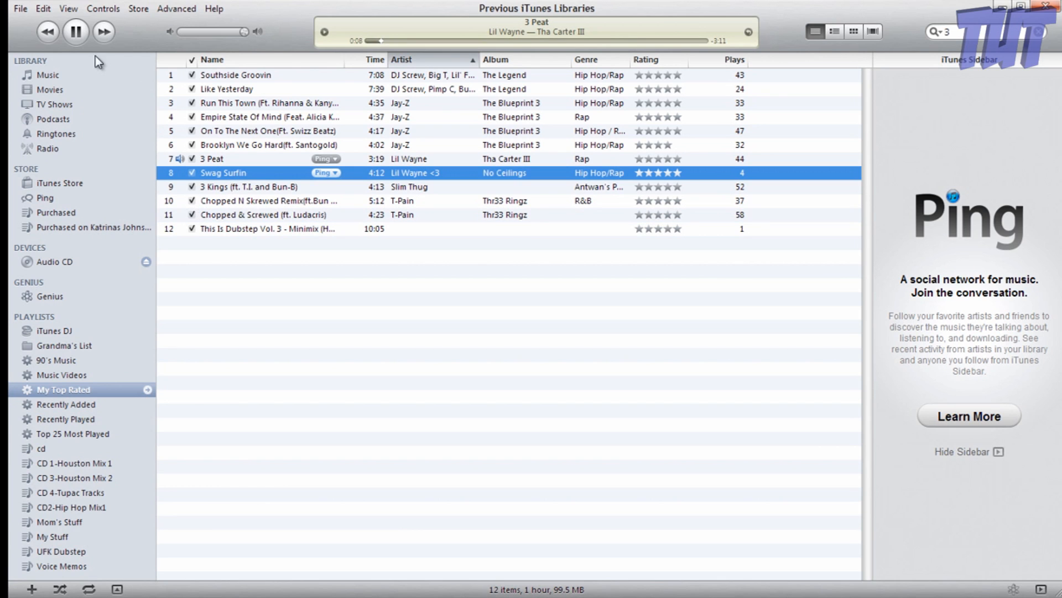